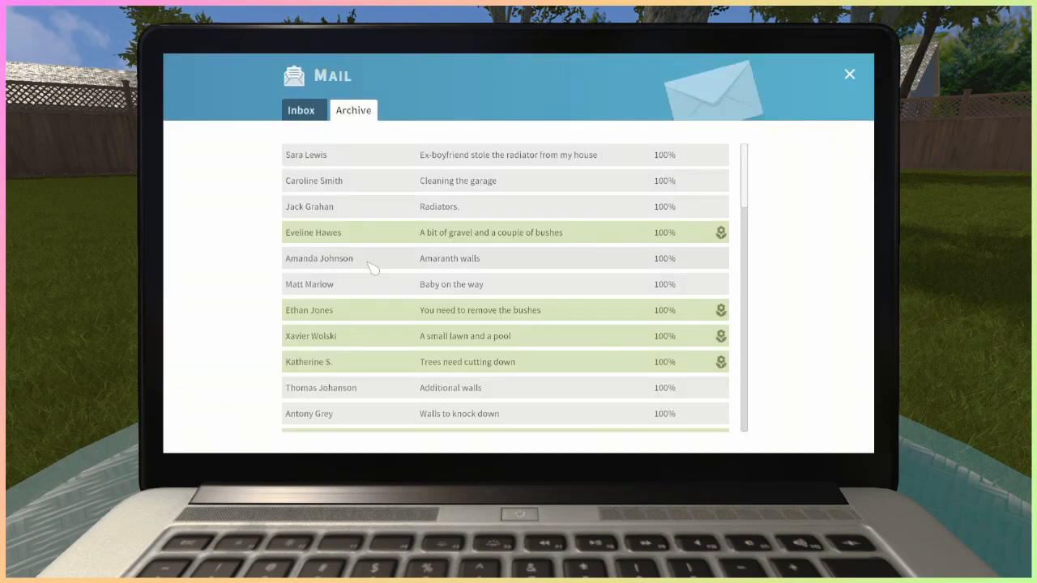
Open the 'Playground and BBQ' request mail and accept the job
scroll("down", 3)
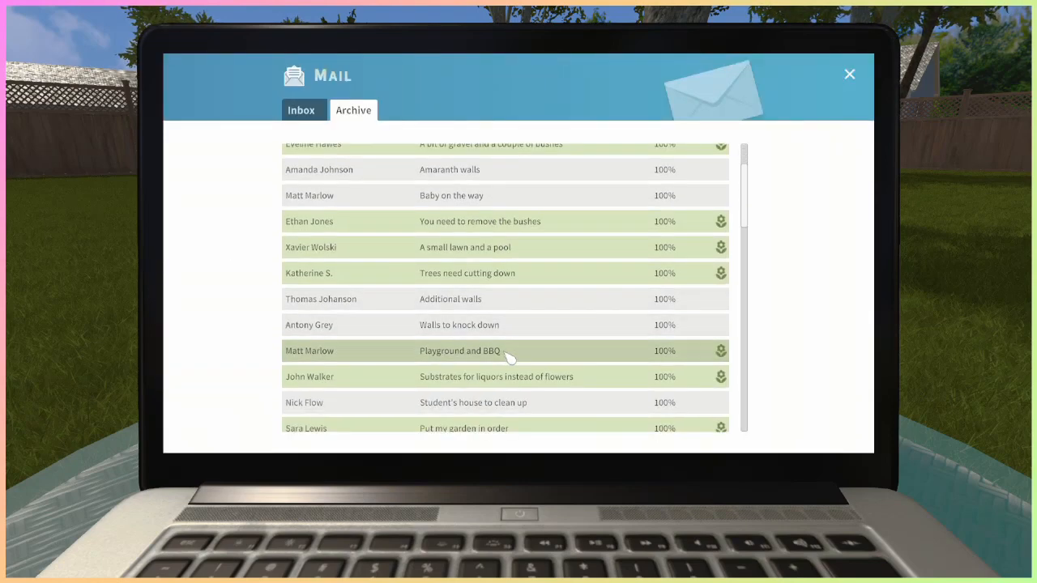
left_click(460, 351)
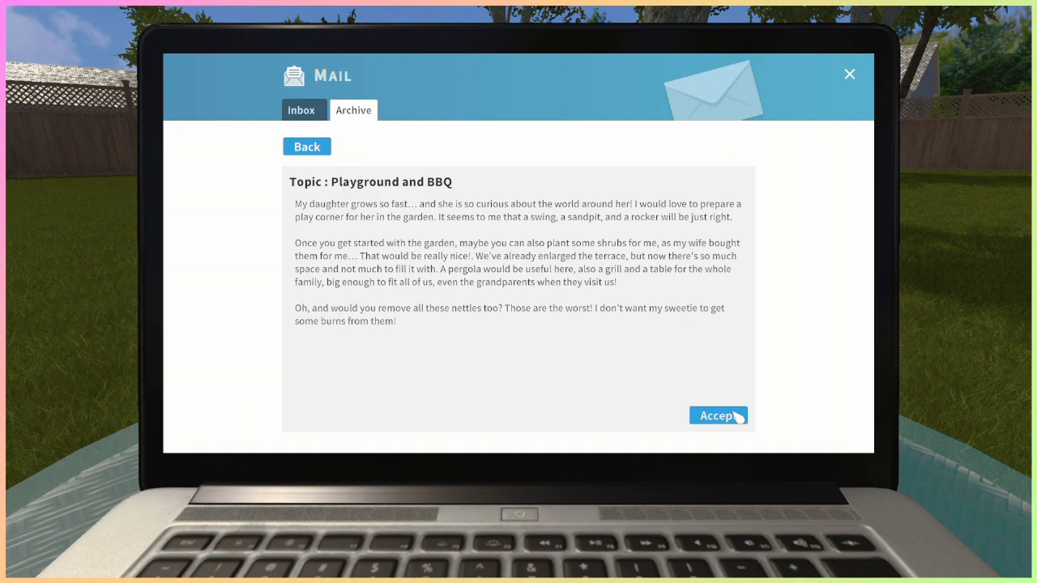
left_click(717, 415)
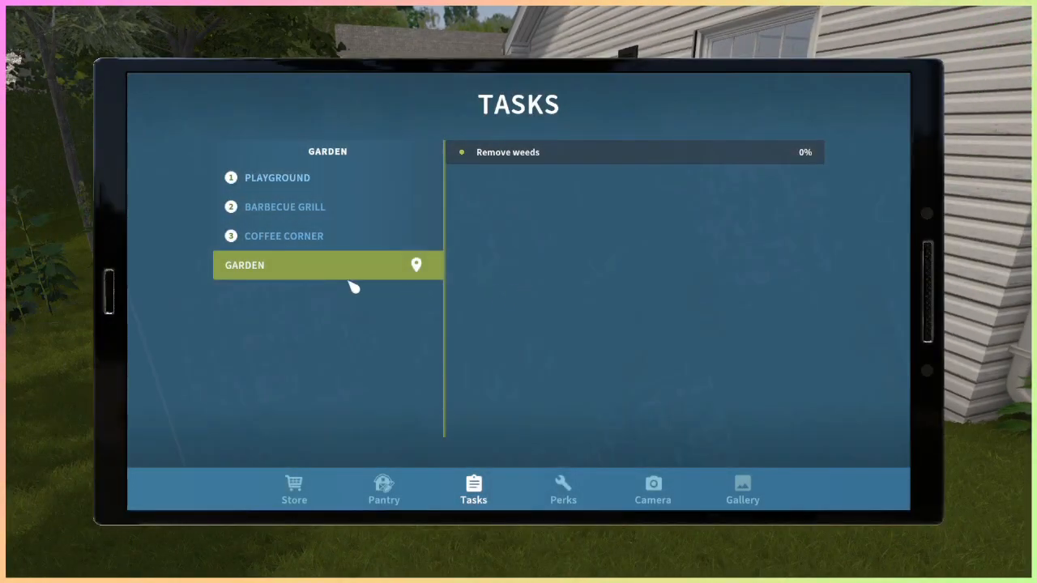
Close the tablet task list to start working in the garden
left_click(285, 207)
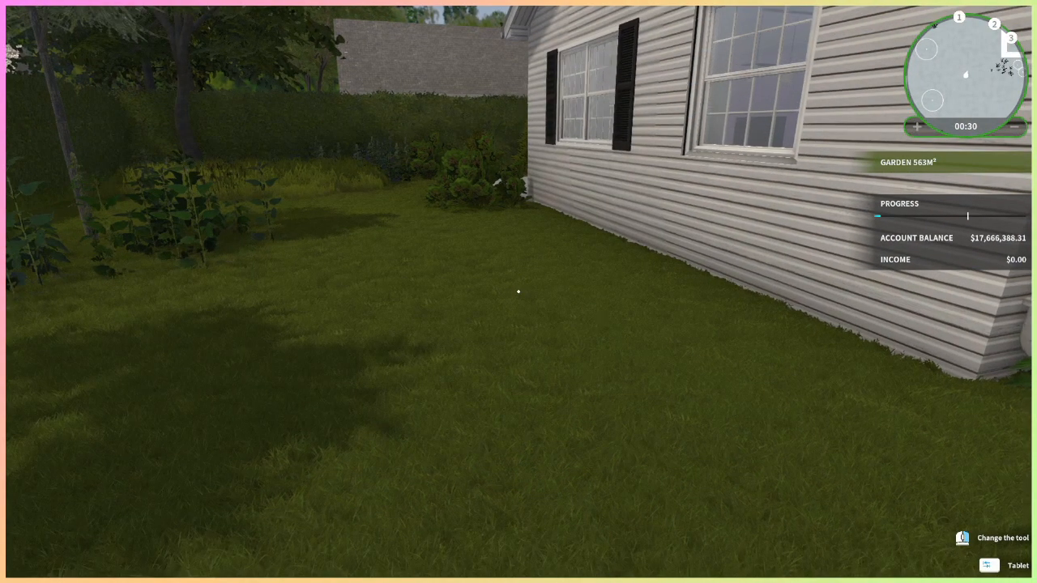
mouse_move(518, 292)
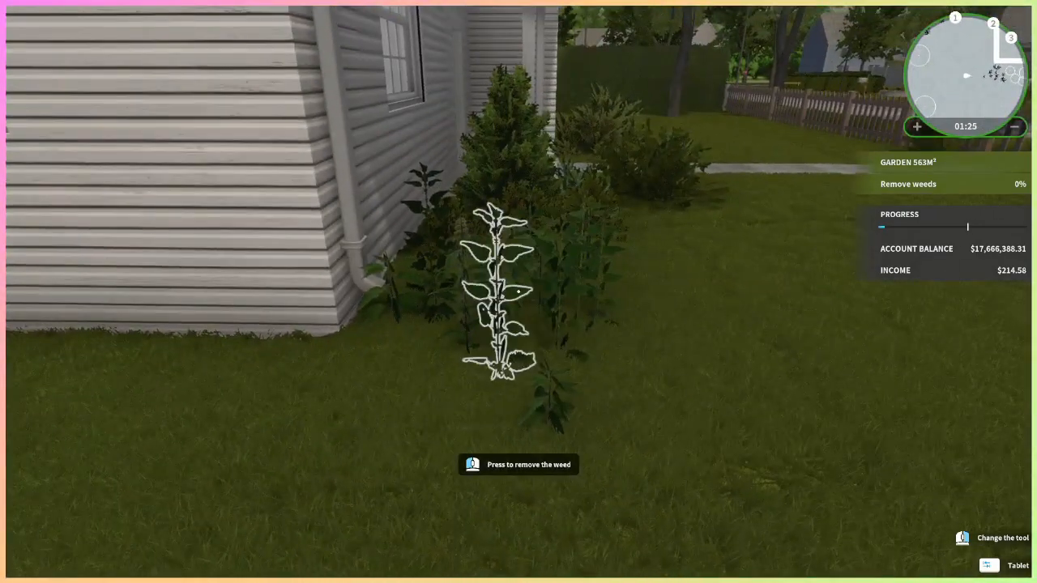
Pull out the weed beside the house
key("q")
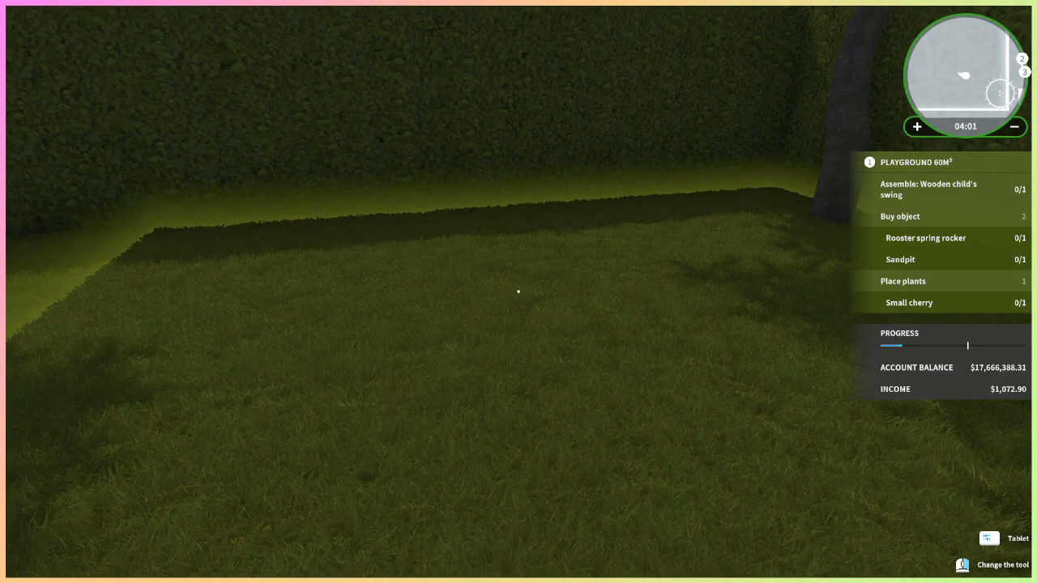
Buy and place the sandpit and Rooster spring rocker from the playground task list
left_click(988, 538)
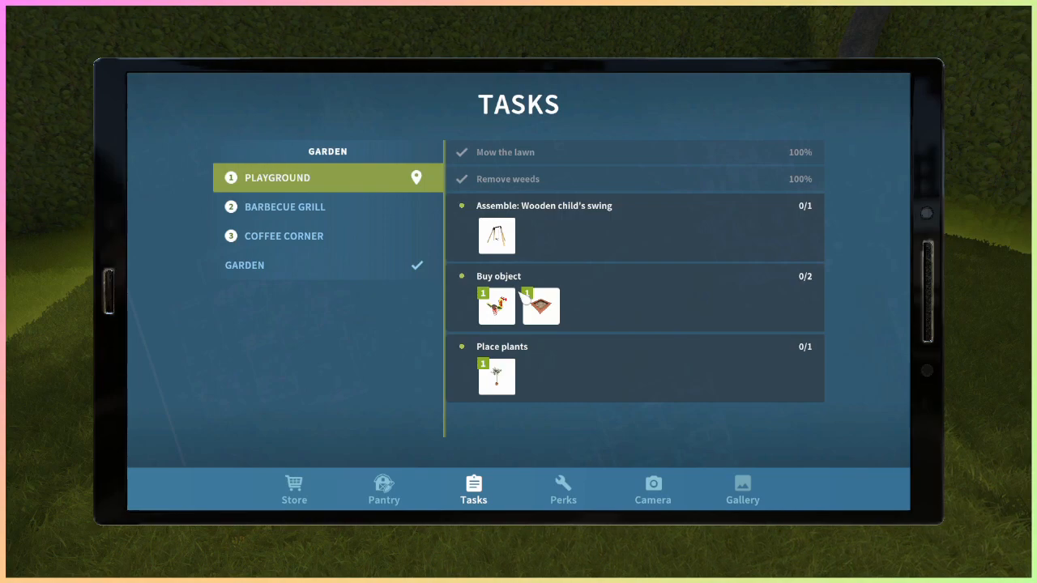
left_click(294, 489)
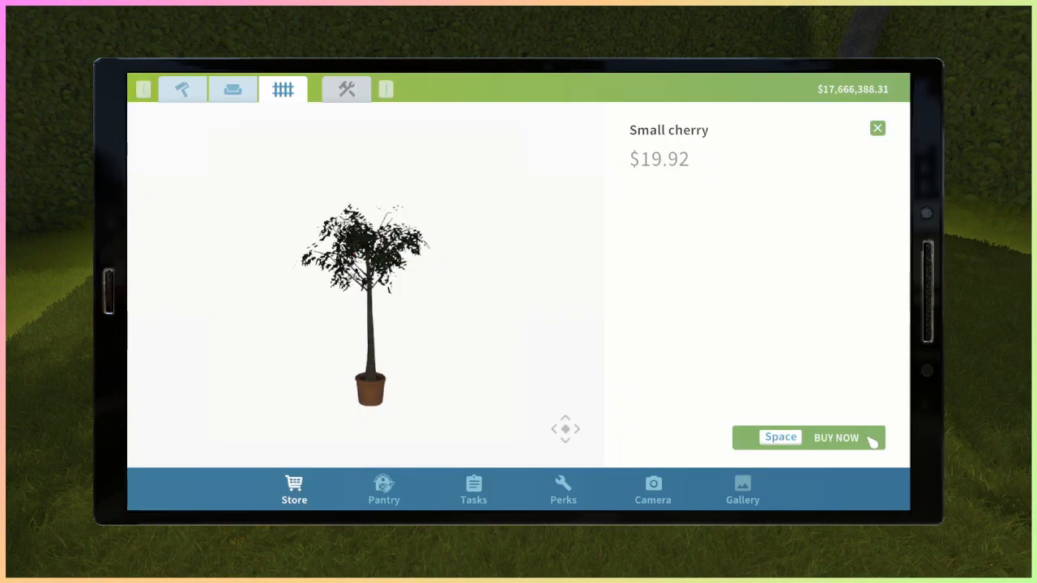
left_click(836, 438)
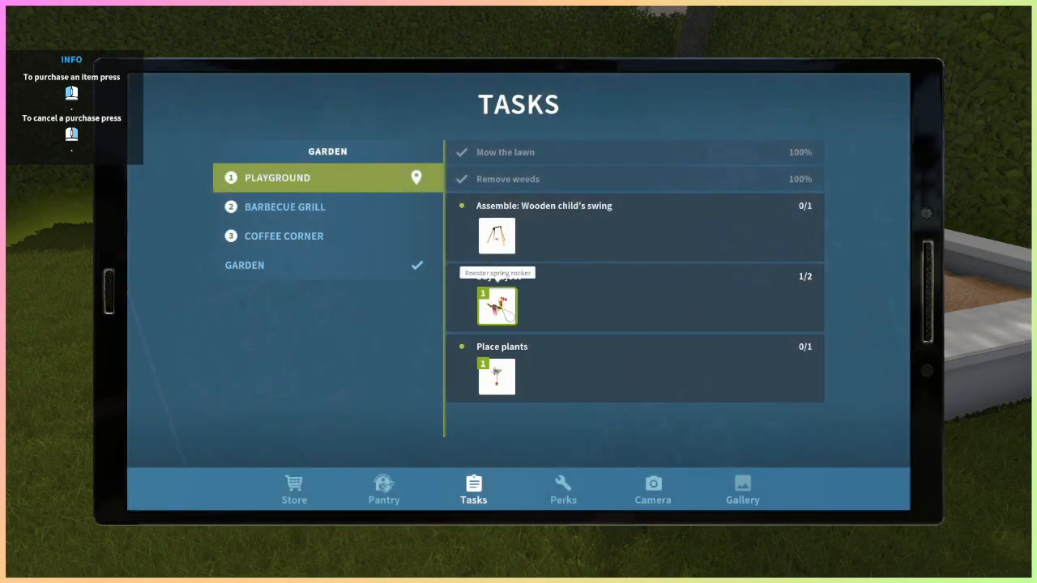
left_click(497, 306)
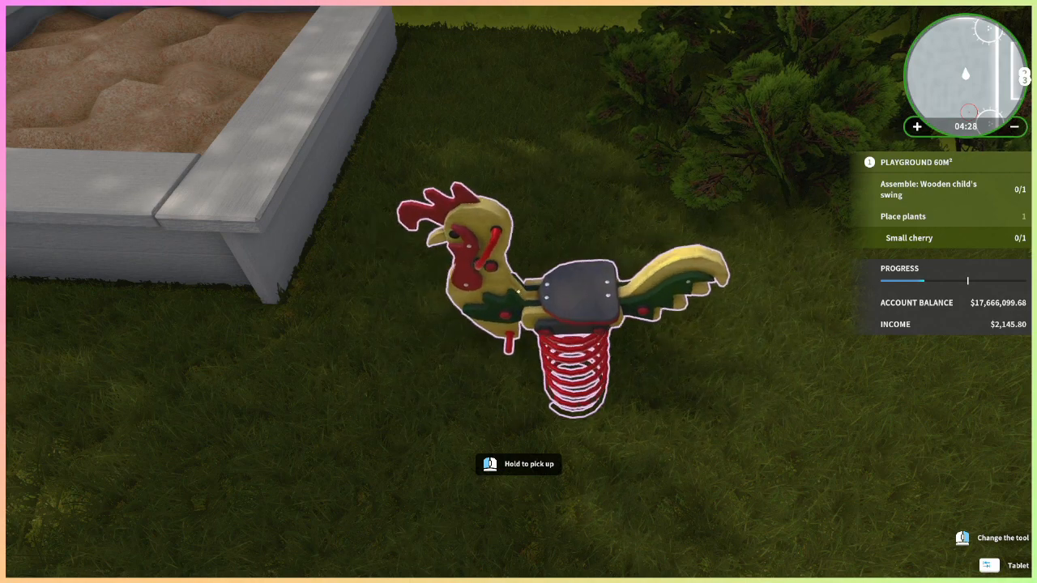
left_click(1018, 565)
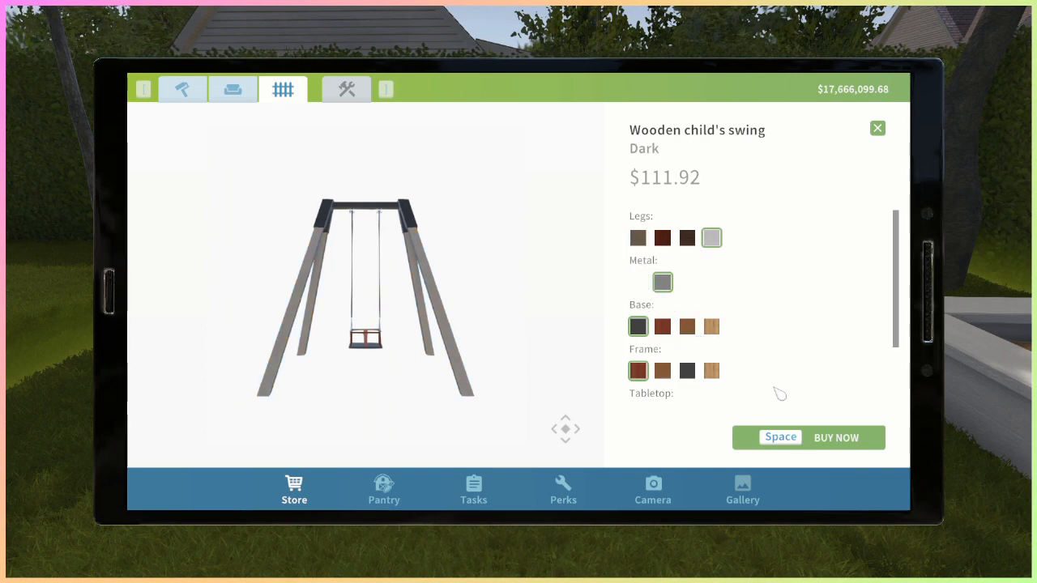
Choose a black frame and dark handles for the wooden child's swing
left_click(687, 371)
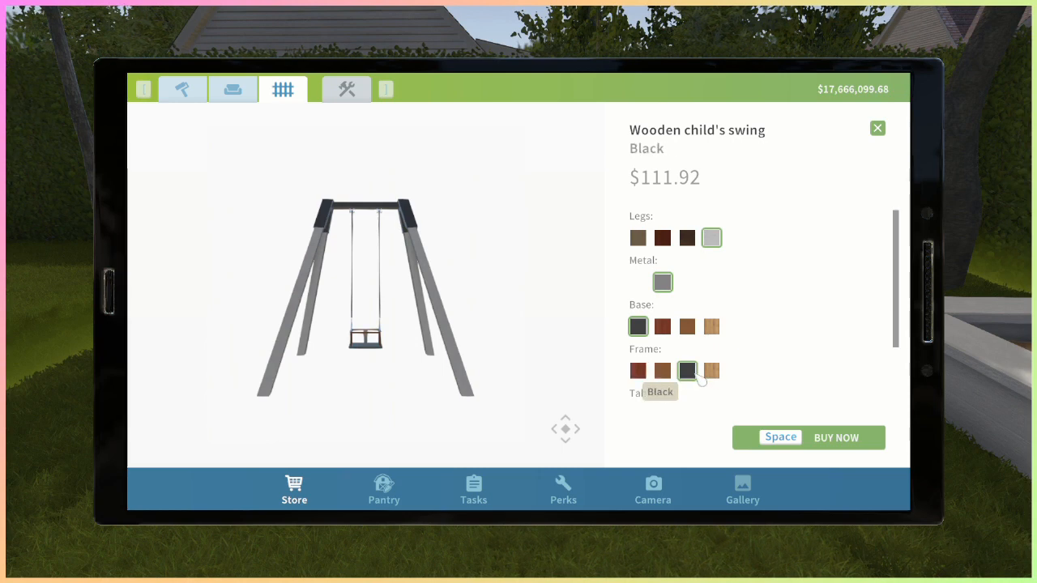
scroll("down", 3)
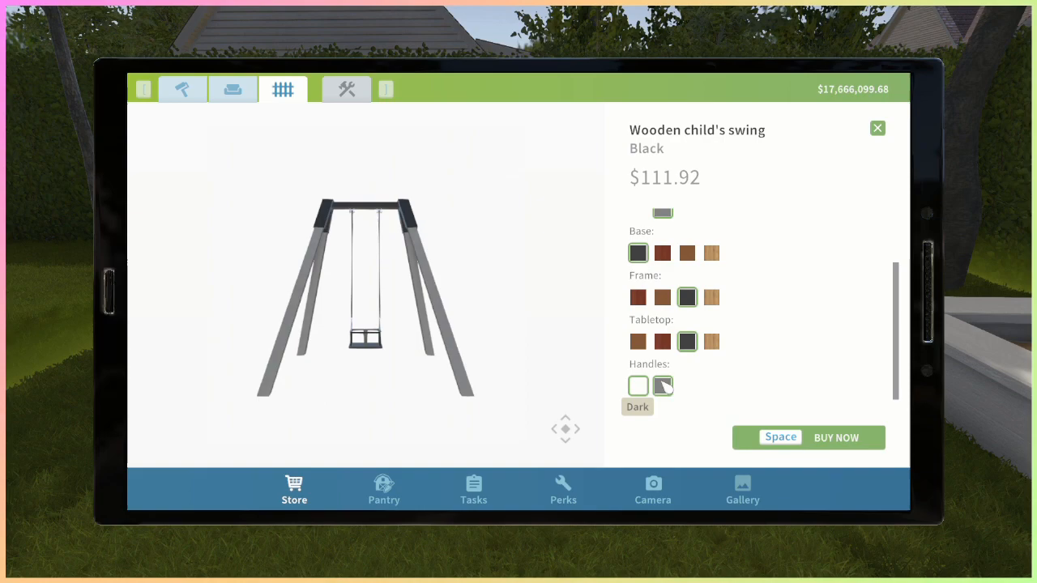
left_click(663, 386)
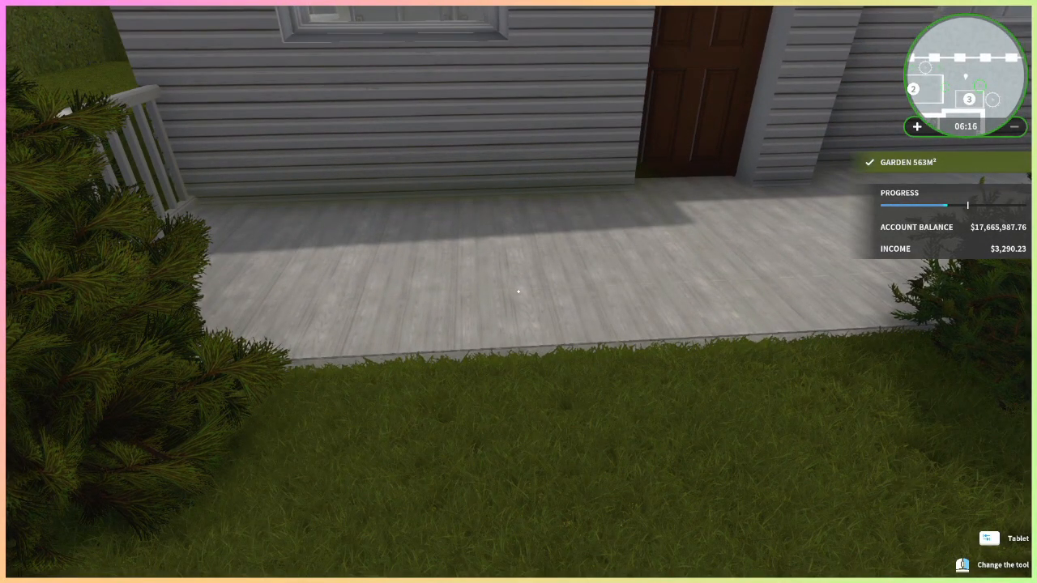
Open the Sofa Sami chair in the store for a second gray-cushioned chair
left_click(989, 539)
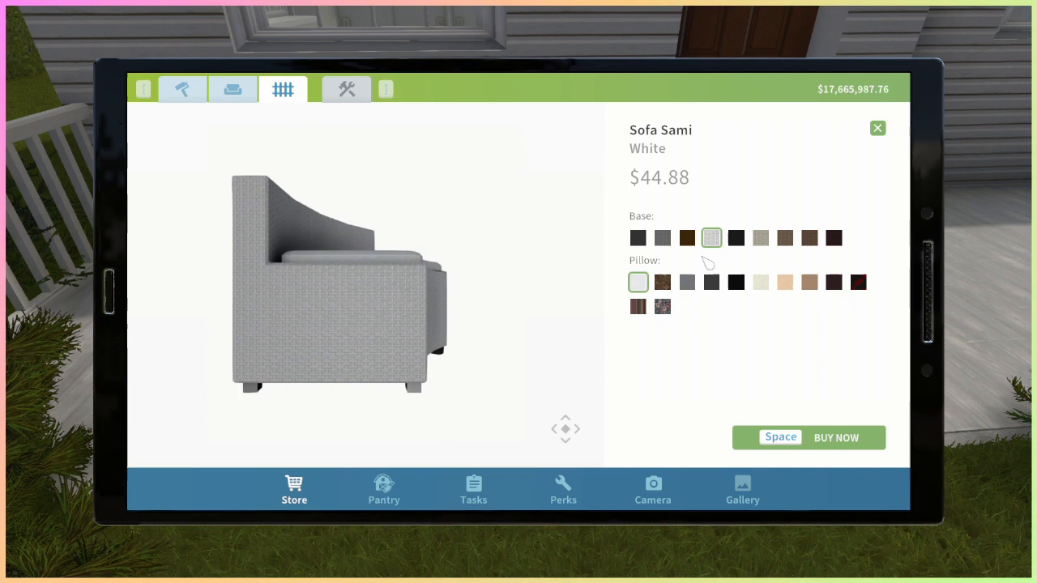
left_click(686, 282)
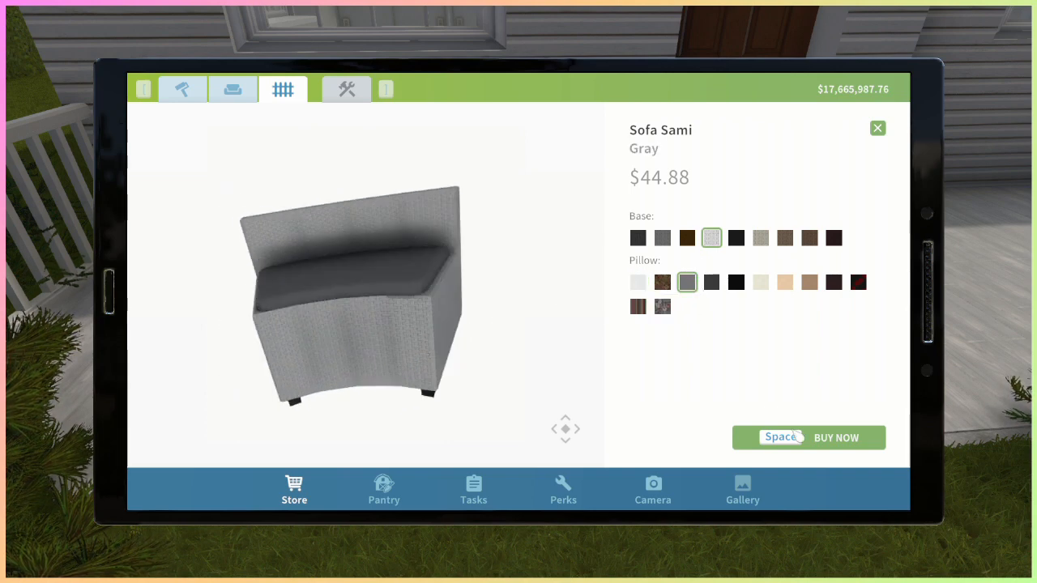
mouse_move(638, 282)
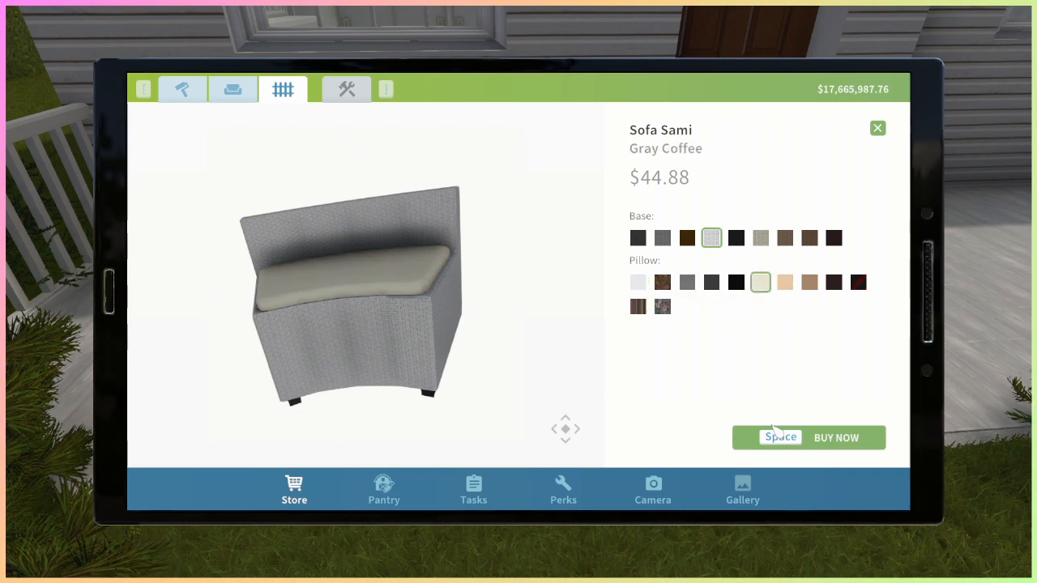
mouse_move(760, 282)
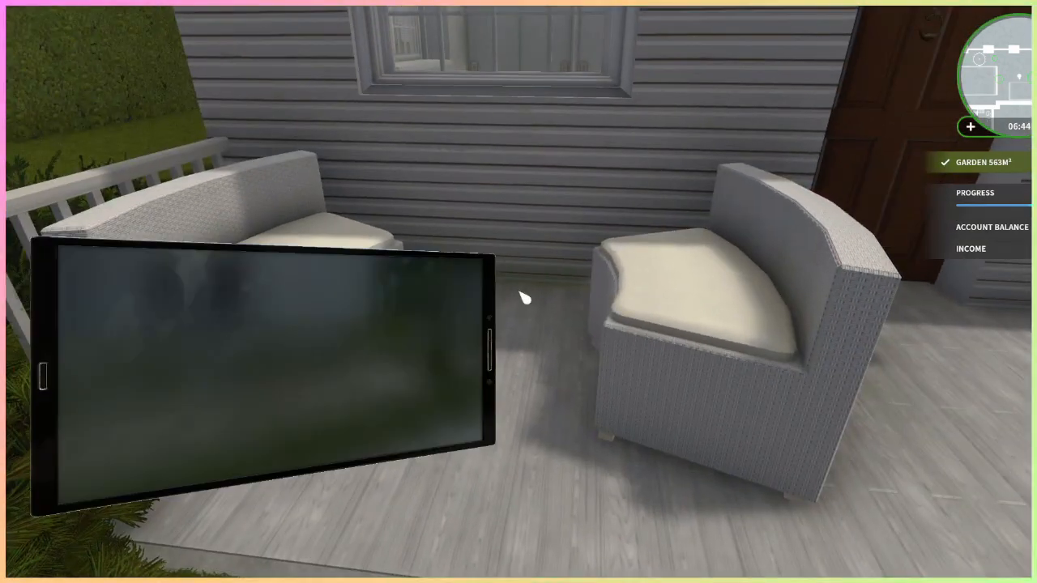
Check the coffee corner's remaining needs and pick the Table Sami to buy
left_click(264, 369)
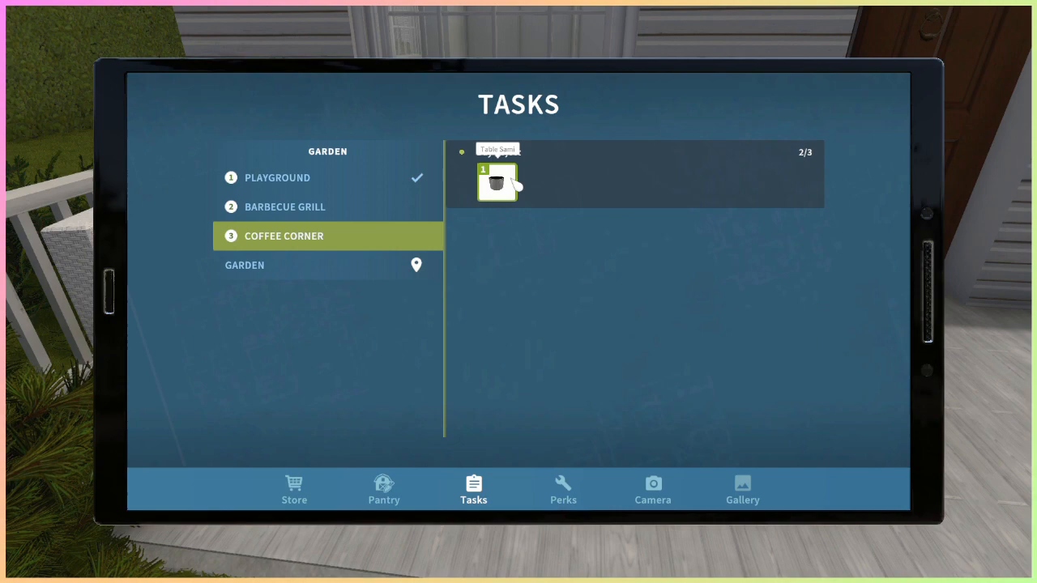
left_click(498, 182)
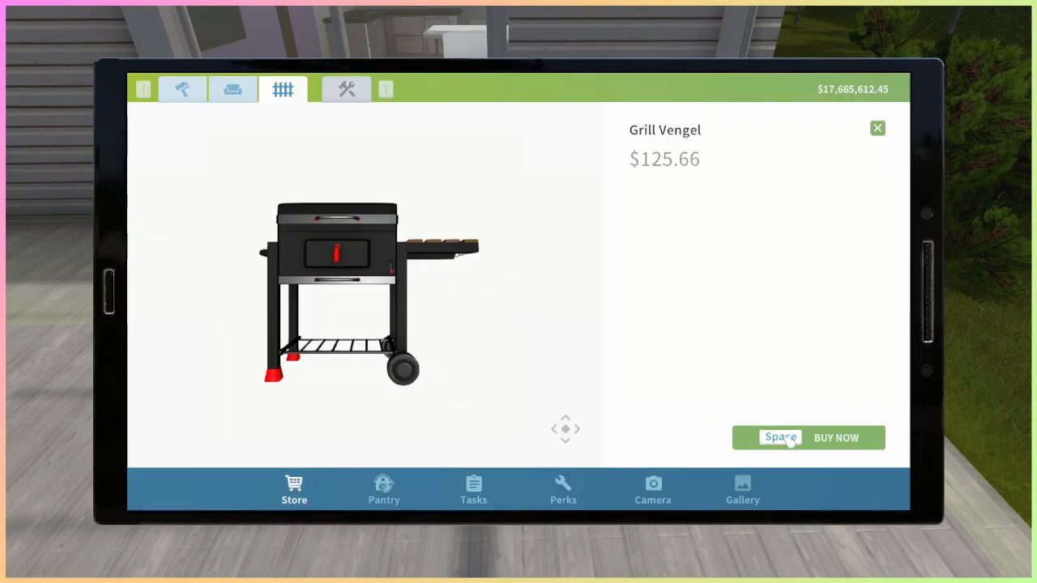
Buy the Grill Vengel and set it on the terrace deck
left_click(835, 437)
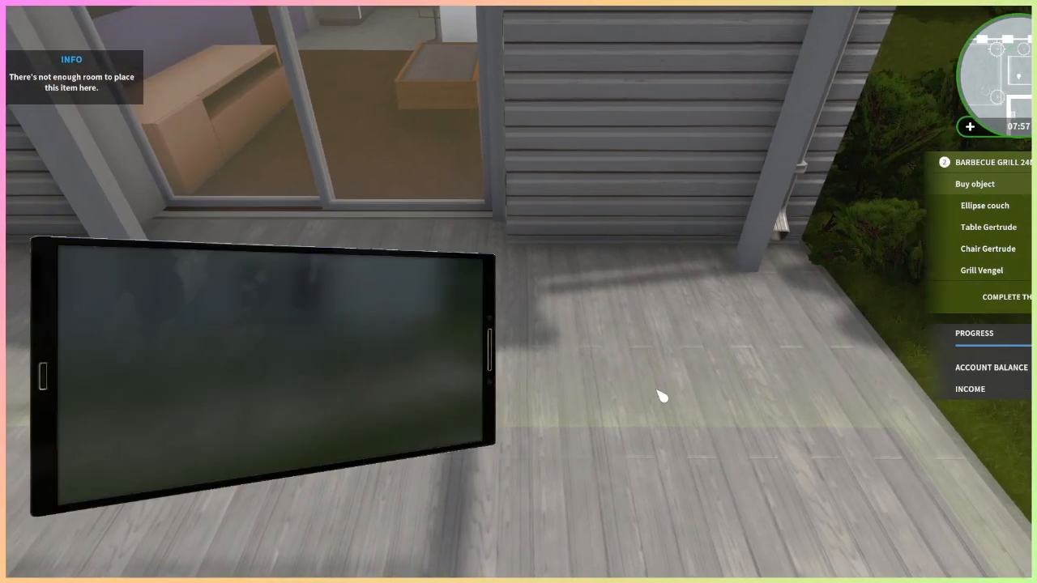
left_click(981, 270)
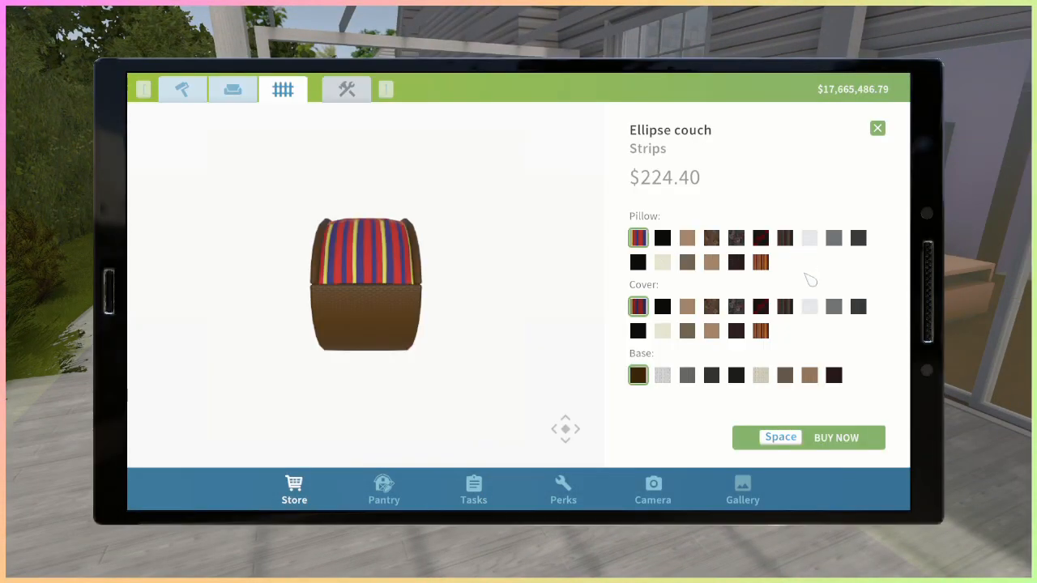
Buy the striped Ellipse couch, white wood Gertrude table, and place a Gertrude chair
left_click(663, 331)
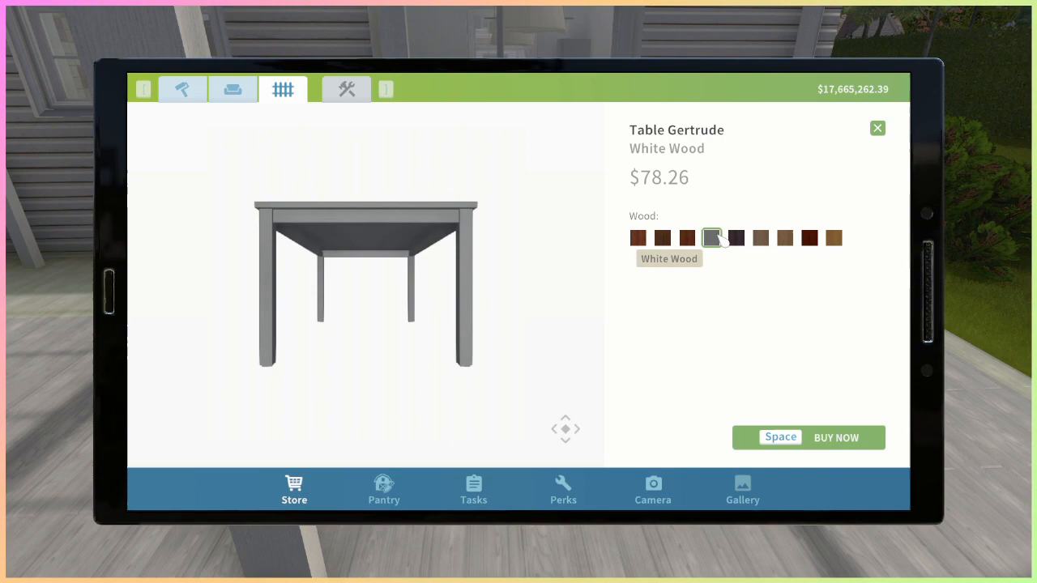
left_click(835, 437)
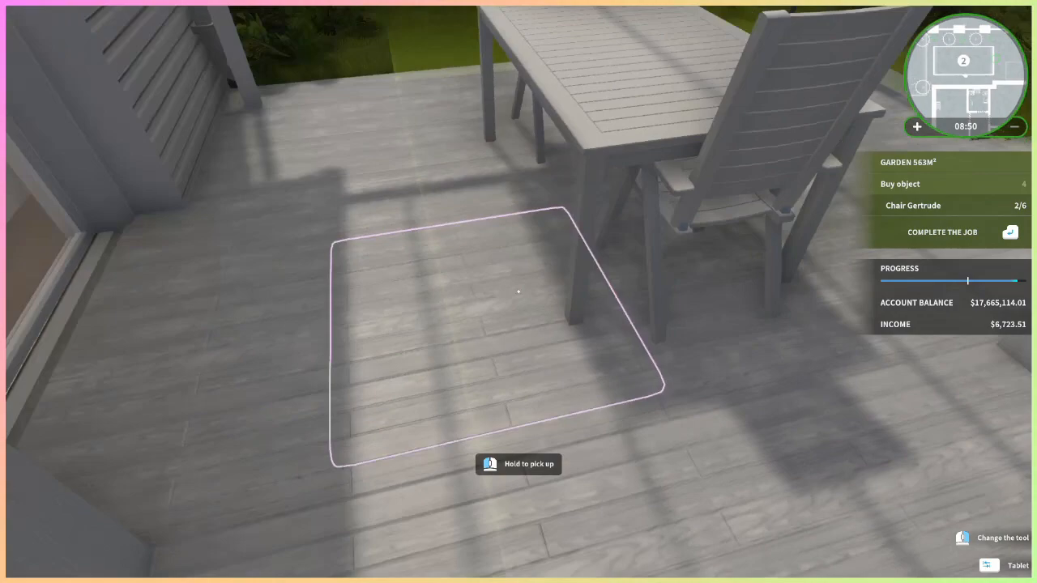
left_click(1008, 565)
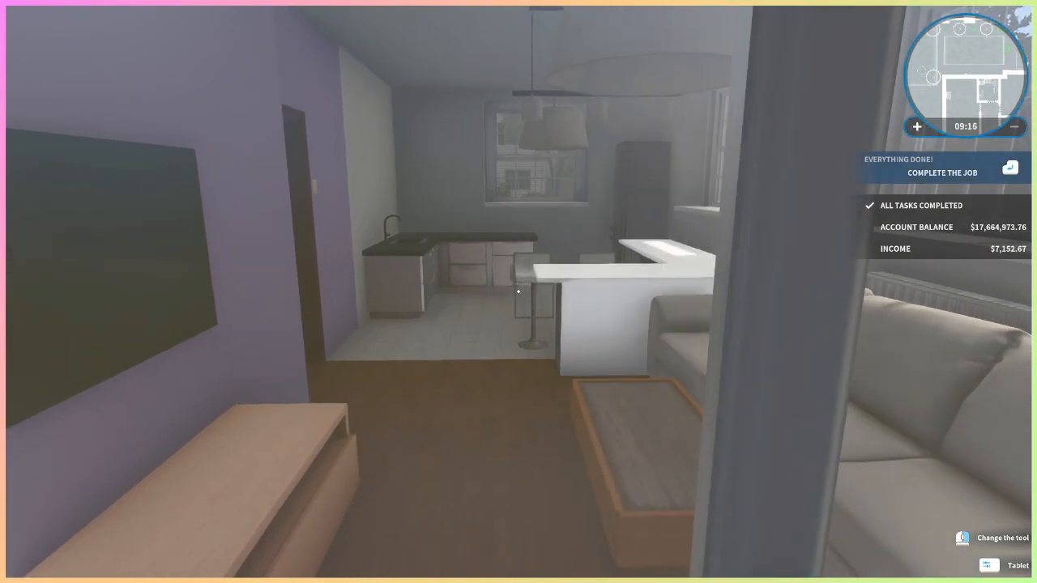
mouse_move(519, 292)
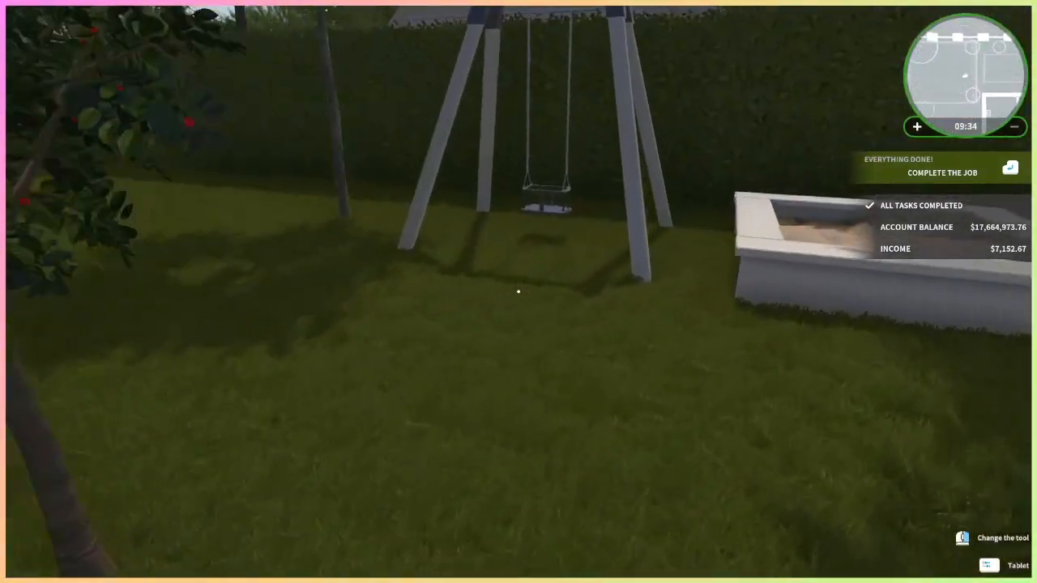
Request completion of the finished garden job for $7,152.67
left_click(942, 172)
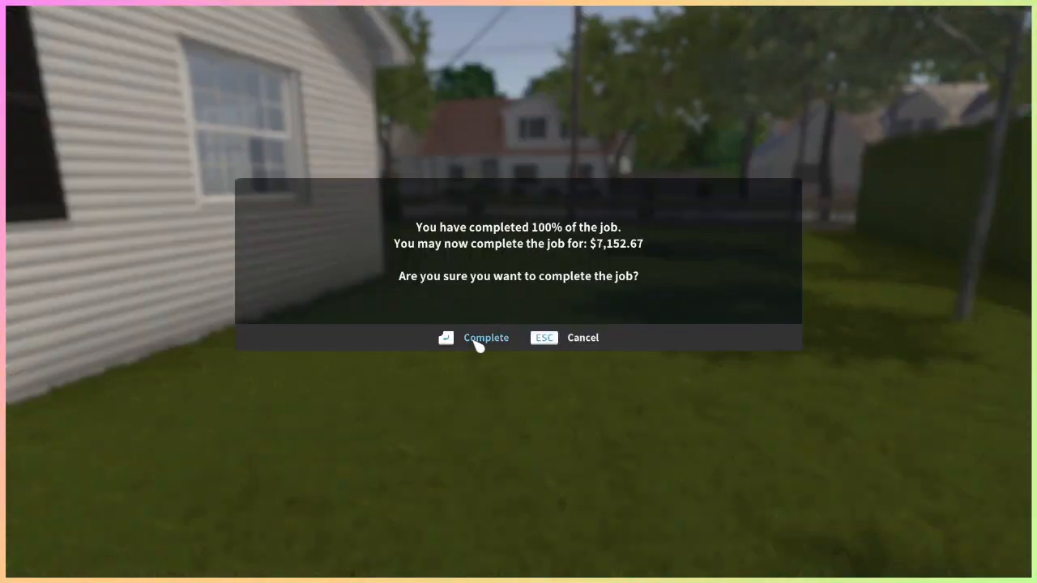
Confirm completion of the garden job to receive the $7,152.67 payment
left_click(486, 338)
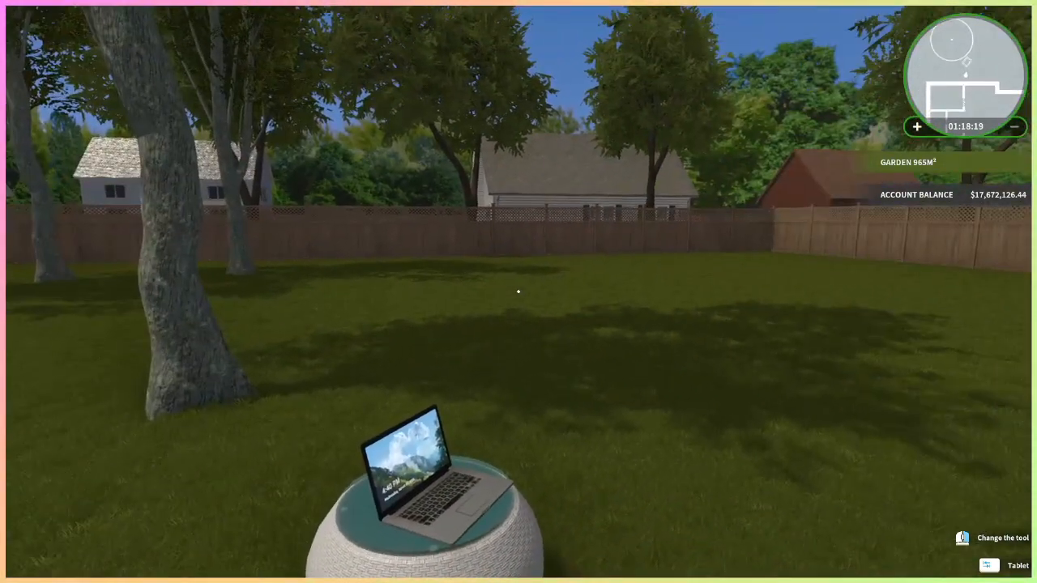
mouse_move(519, 292)
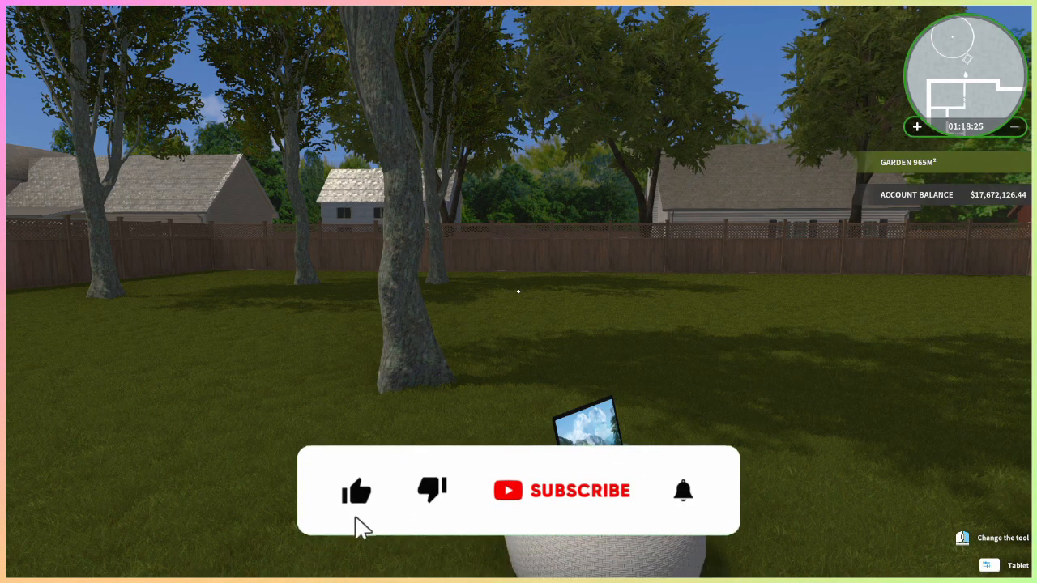
left_click(580, 490)
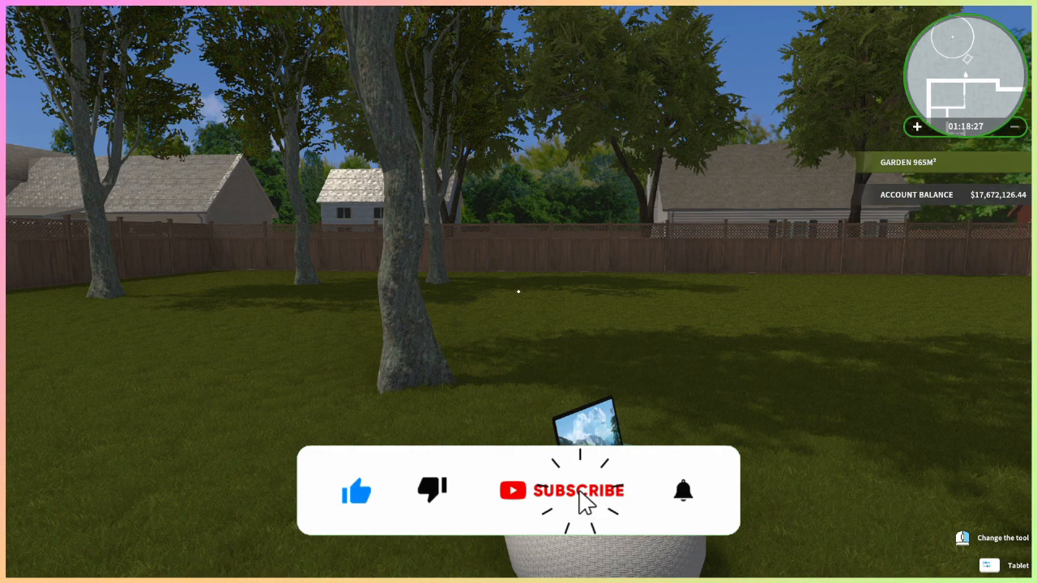
left_click(579, 490)
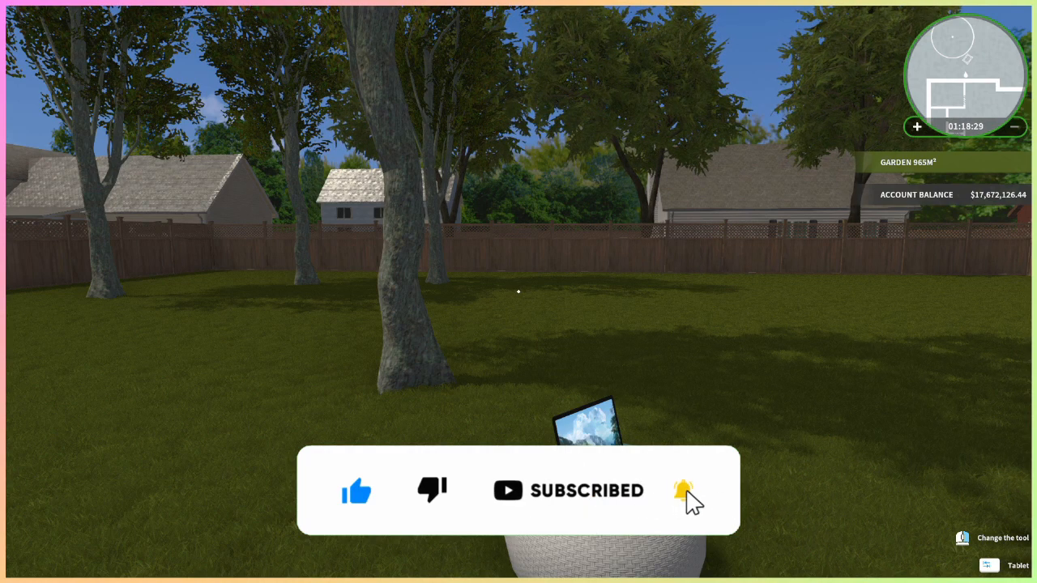